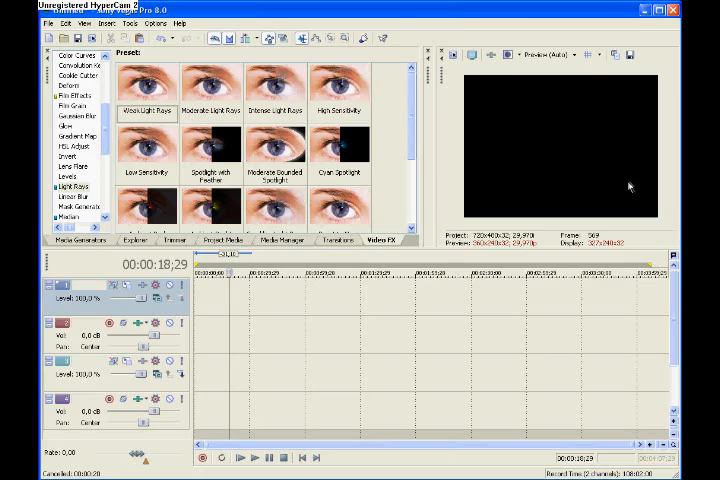
pyautogui.moveTo(668, 188)
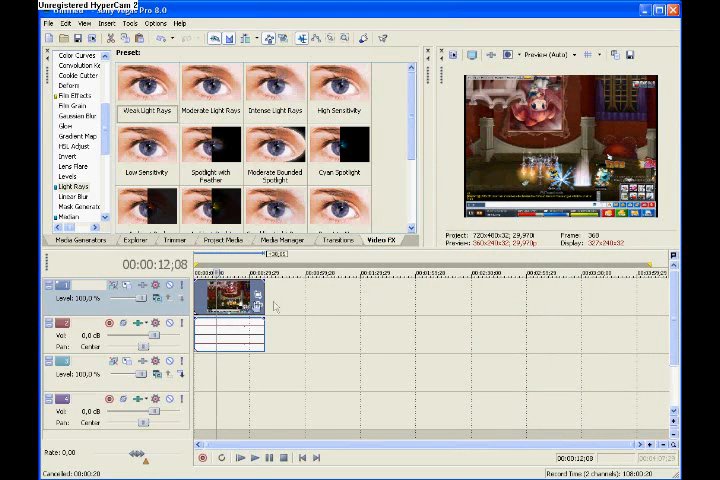
# Step: Insert a second video track from the track header context menu
pyautogui.rightClick(230, 304)
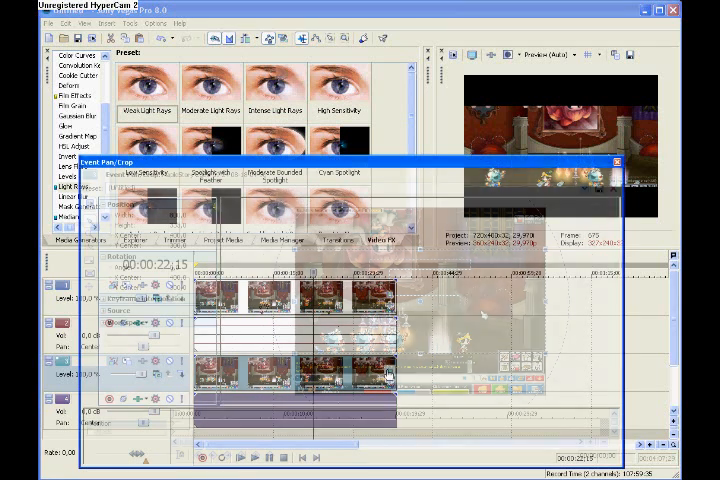
# Step: Open the Event Pan/Crop framing window for the upper copy of the gameplay clip
pyautogui.click(610, 162)
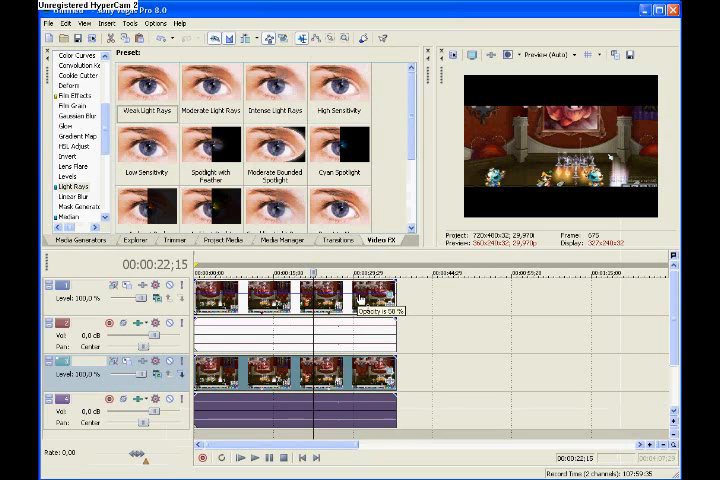
pyautogui.moveTo(436, 308)
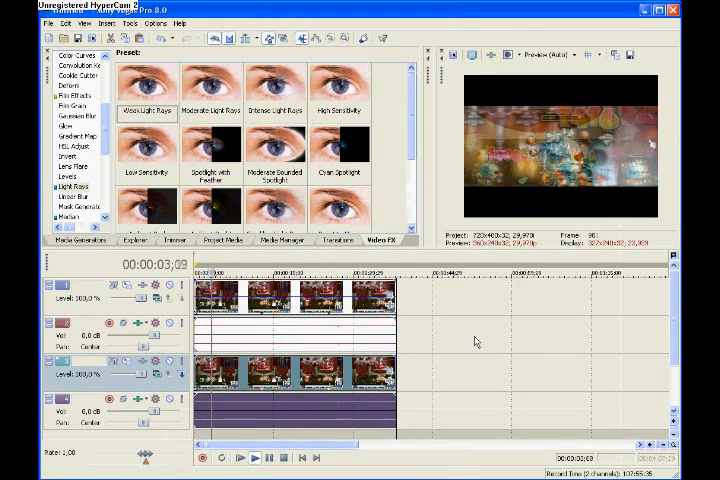
# Step: Start playback of the composited double-exposure footage from the transport controls
pyautogui.click(238, 456)
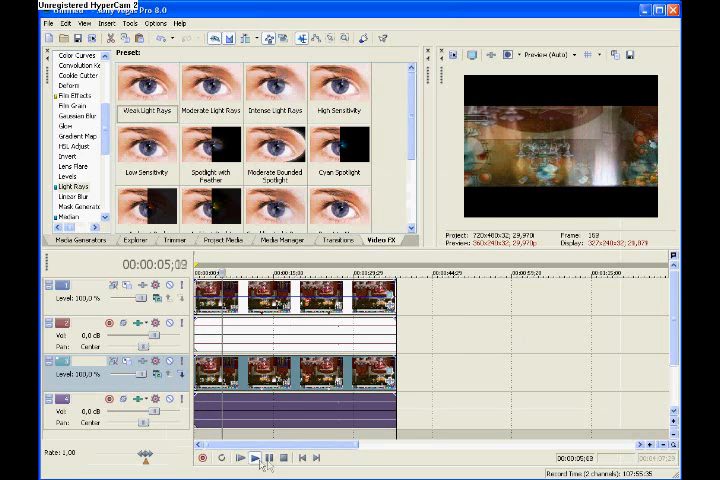
pyautogui.click(240, 456)
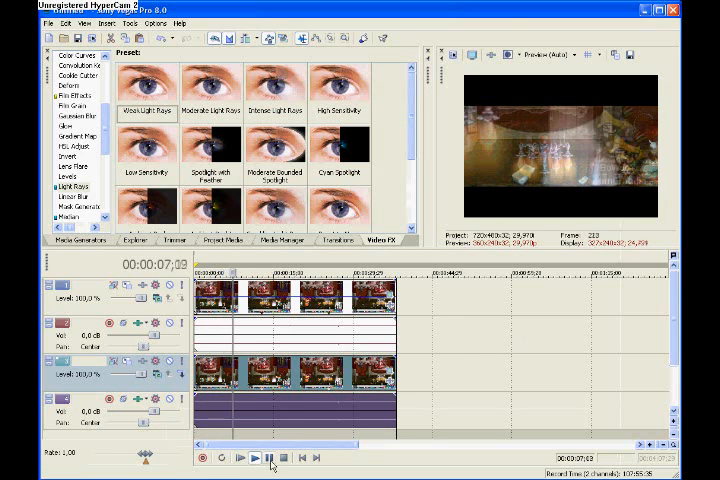
pyautogui.click(252, 456)
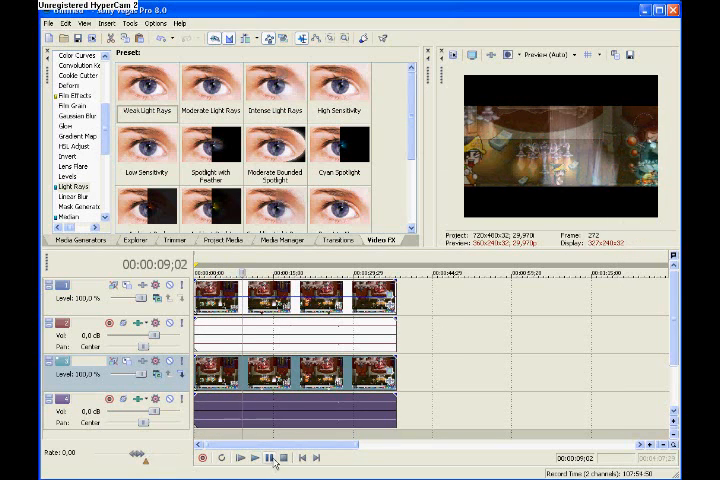